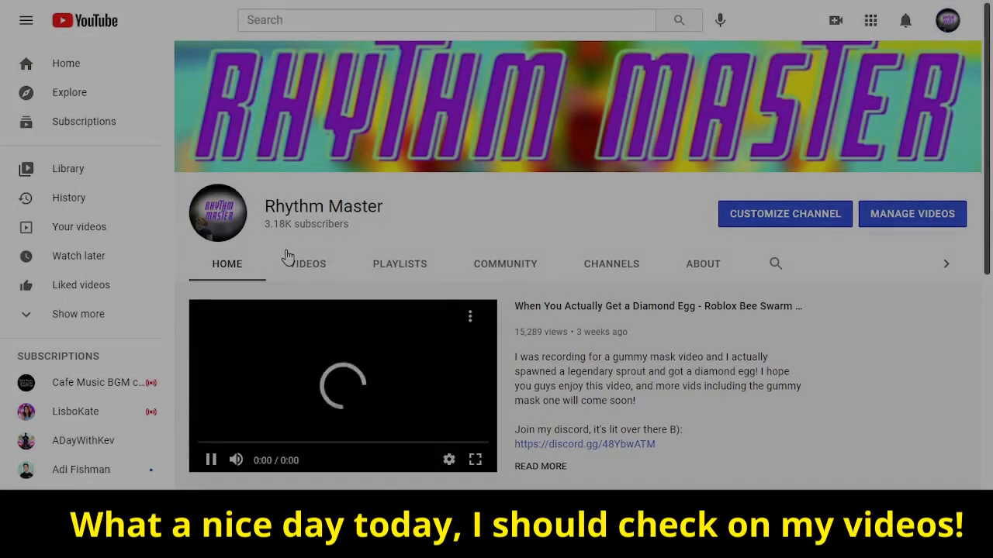
# Open the Rhythm Master channel's Videos tab to show its grid of uploaded Bee Swarm Simulator videos.
pyautogui.click(307, 264)
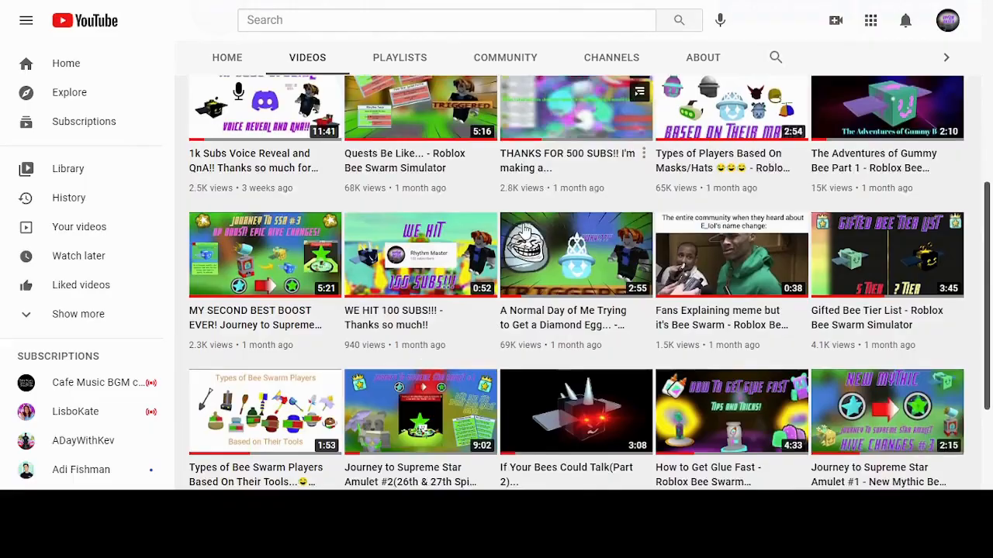